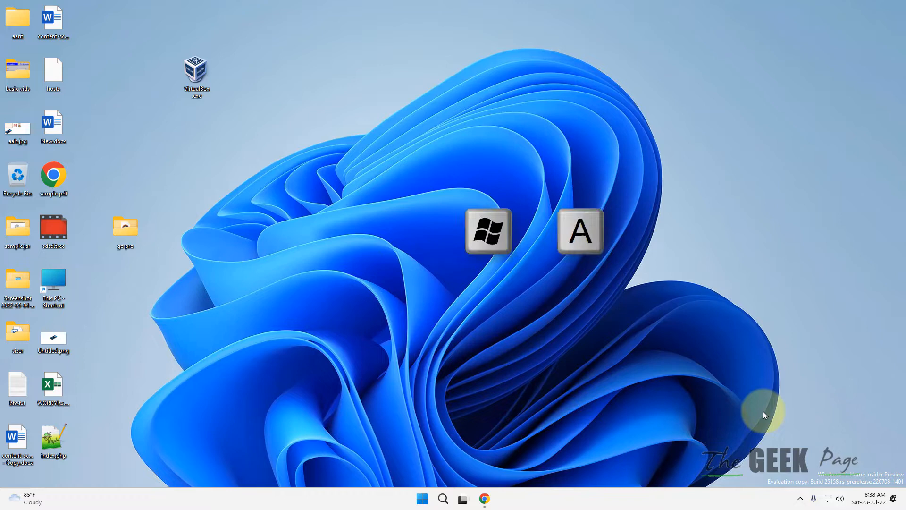
# - Search Windows for 'device manager' and open Device Manager
pyautogui.click(839, 498)
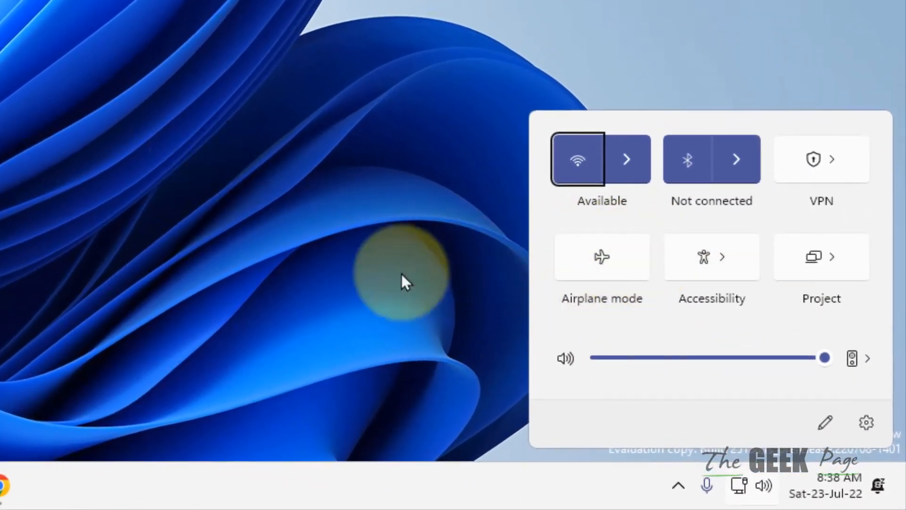
pyautogui.moveTo(258, 180)
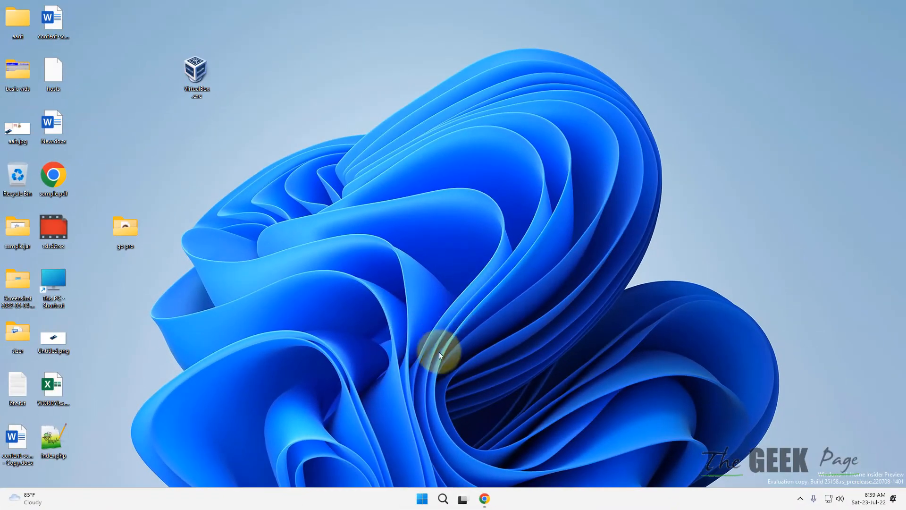
pyautogui.write('device Manager')
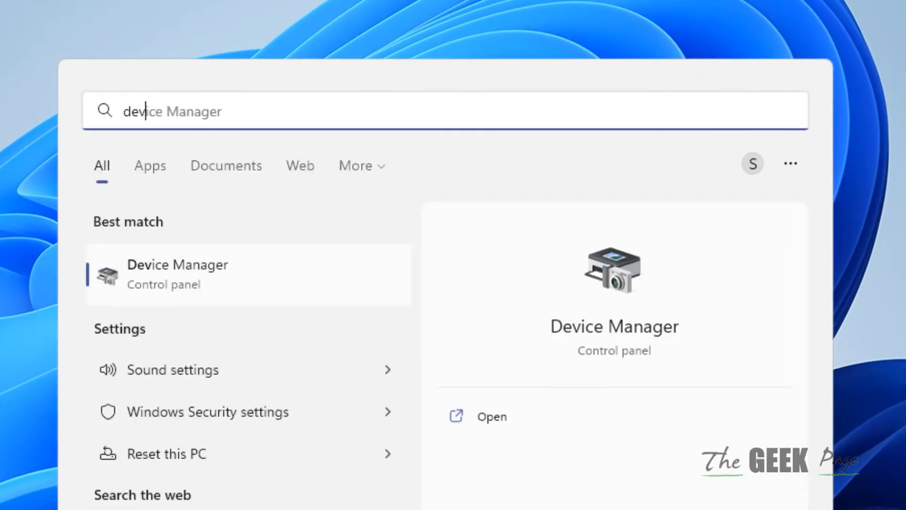
pyautogui.write('device manager')
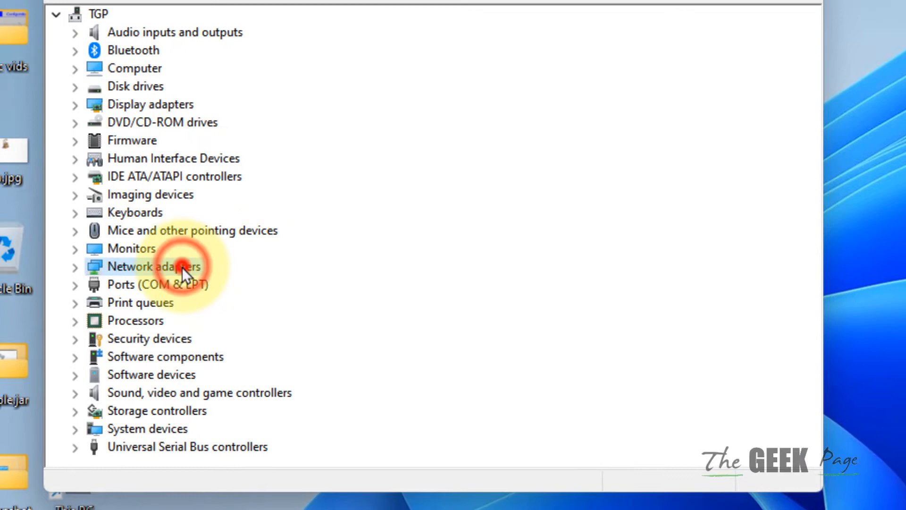
# - Uninstall the Qualcomm QCA9565 wireless adapter from Network adapters
pyautogui.click(154, 266)
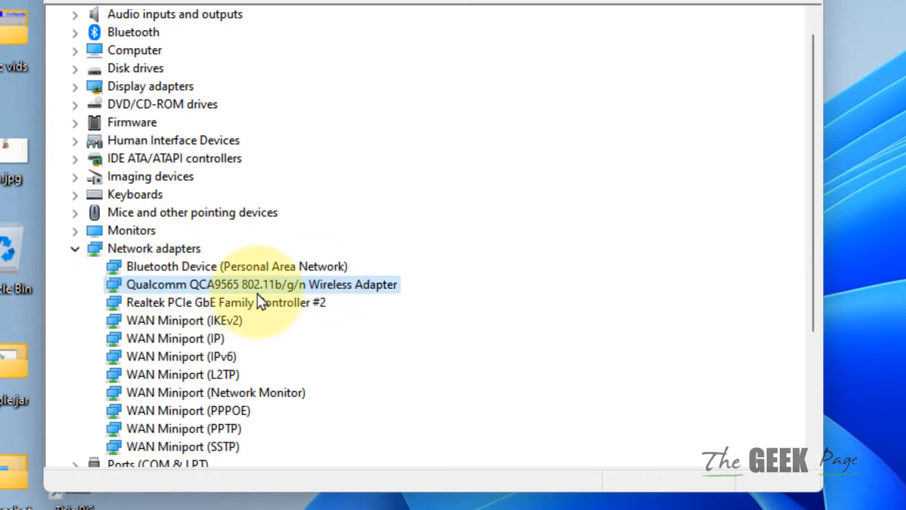
pyautogui.moveTo(332, 304)
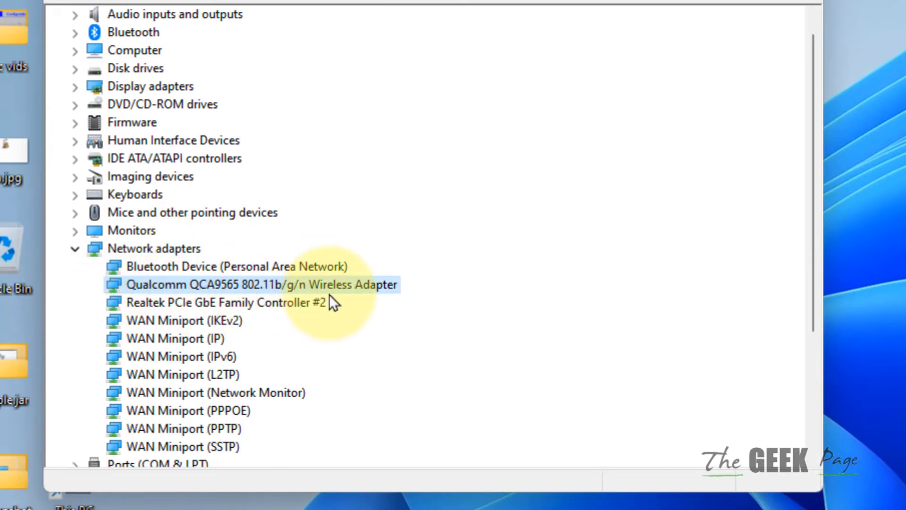
pyautogui.rightClick(263, 284)
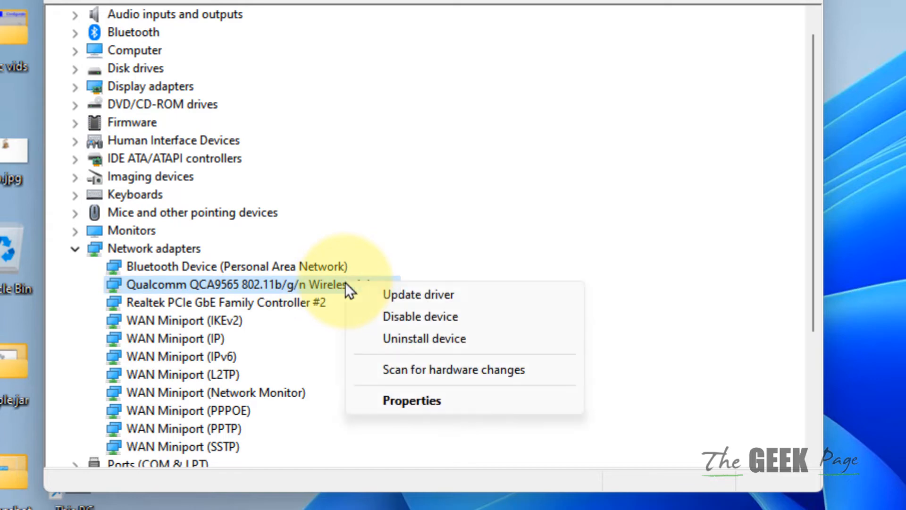
pyautogui.moveTo(420, 317)
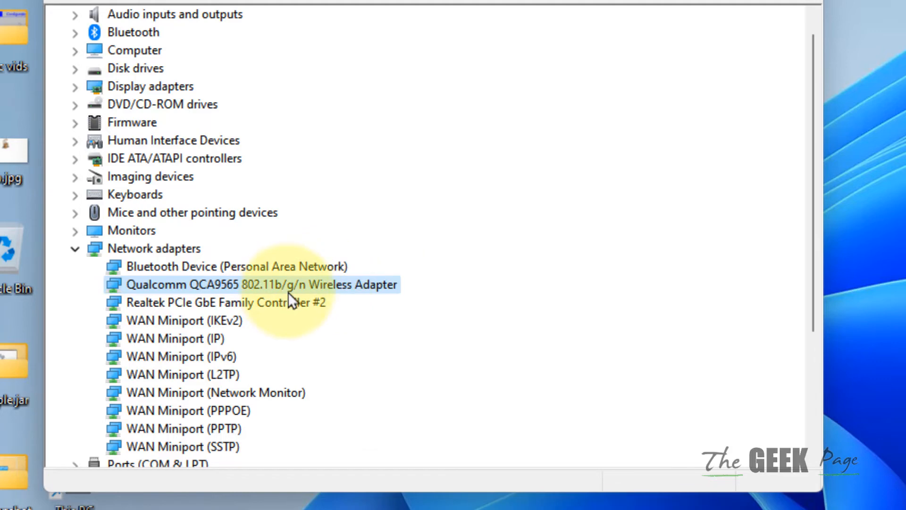
pyautogui.moveTo(376, 296)
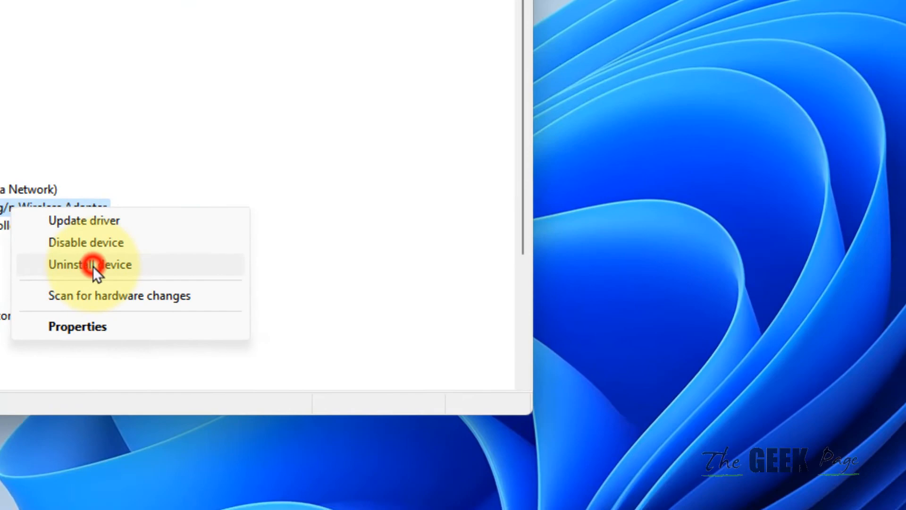
pyautogui.click(90, 264)
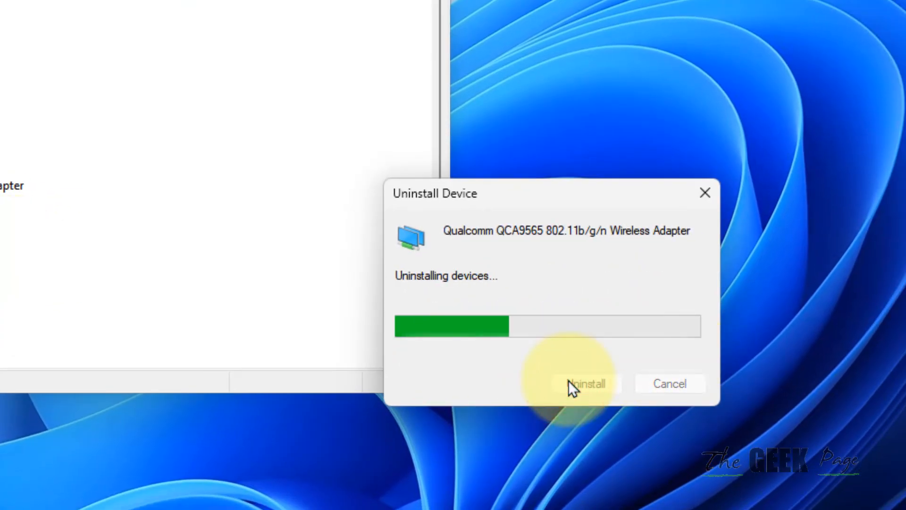
pyautogui.click(584, 383)
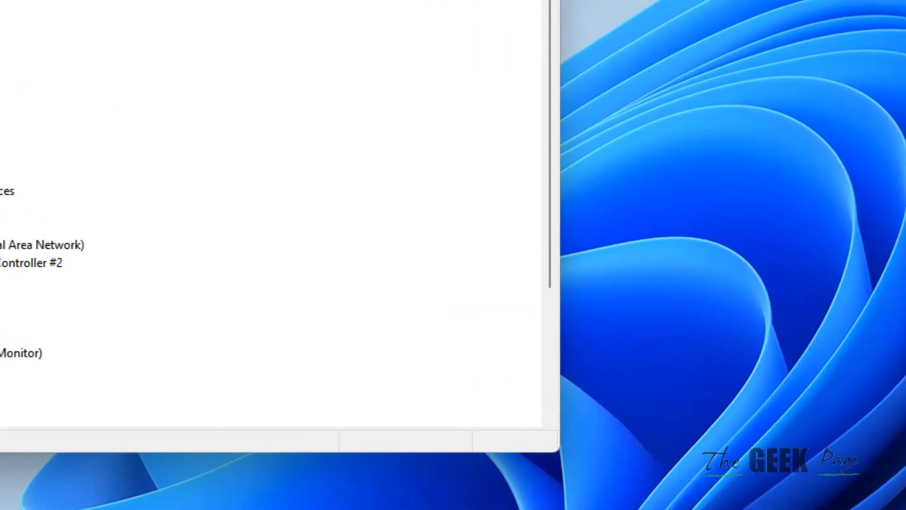
# - Scan for hardware changes so the Qualcomm adapter reappears, then close Device Manager
pyautogui.click(140, 84)
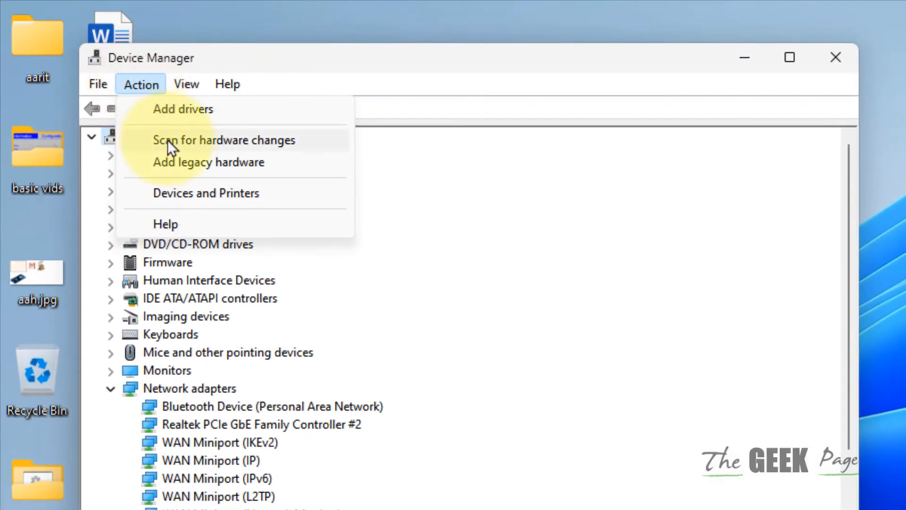
pyautogui.click(223, 140)
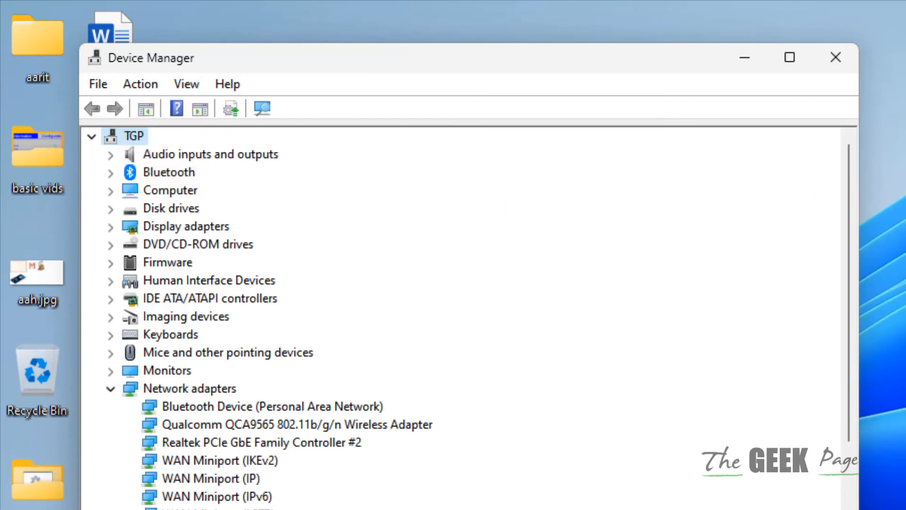
pyautogui.click(787, 57)
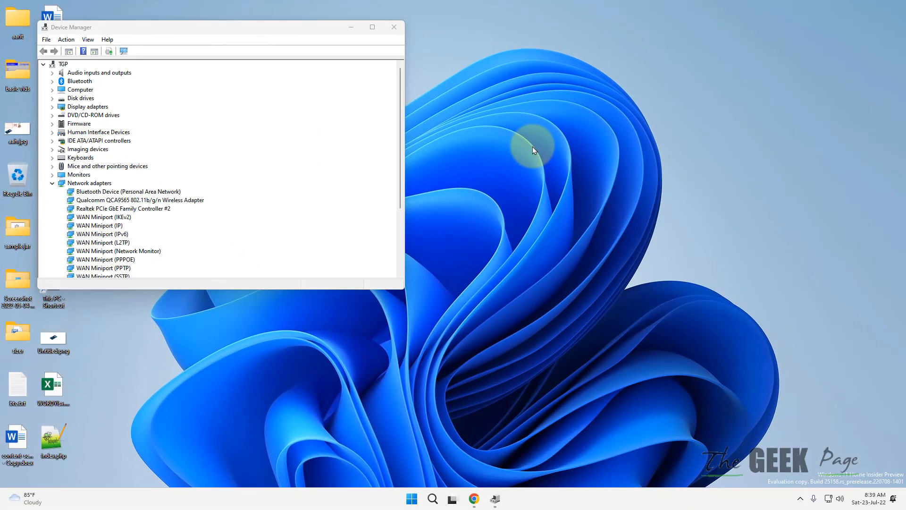
pyautogui.moveTo(395, 27)
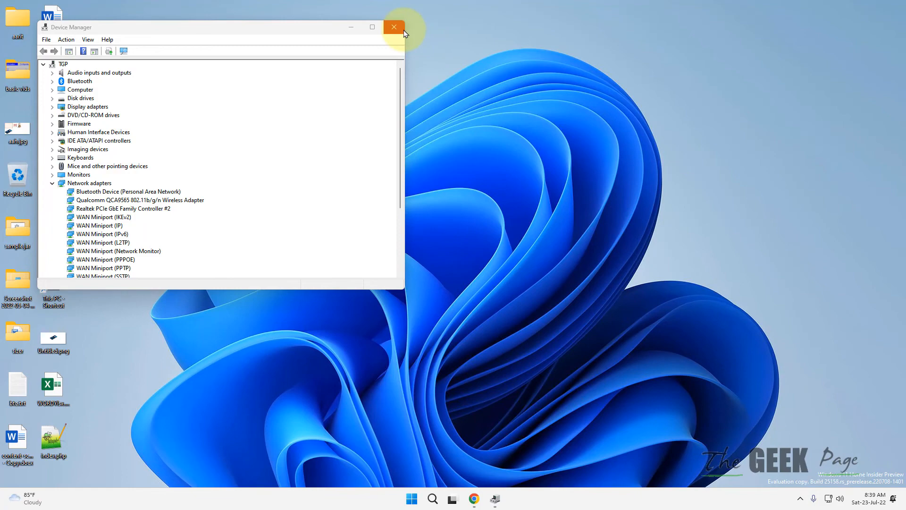
pyautogui.click(395, 27)
pyautogui.write('ncpa.cpl')
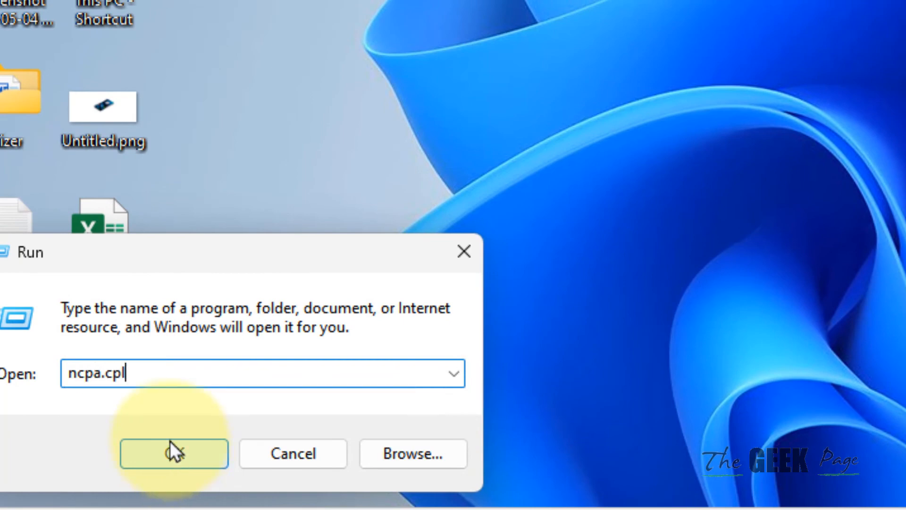
# - Run ncpa.cpl to open Network Connections
pyautogui.click(173, 452)
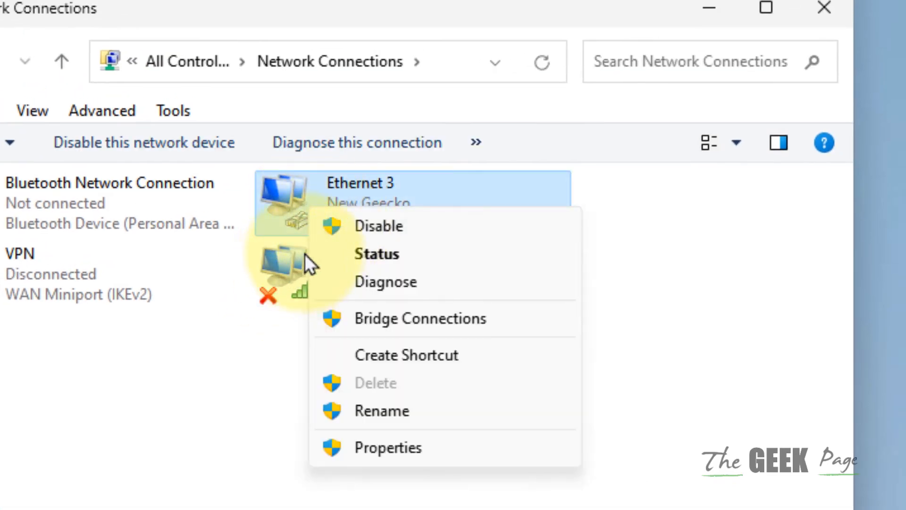
# - Show the Wi-Fi connection's context menu with Connect / Disconnect options
pyautogui.rightClick(283, 265)
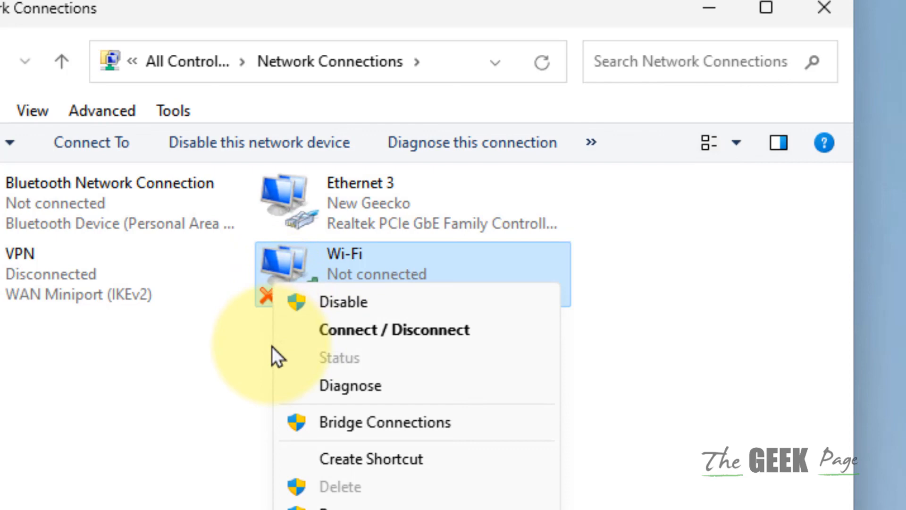